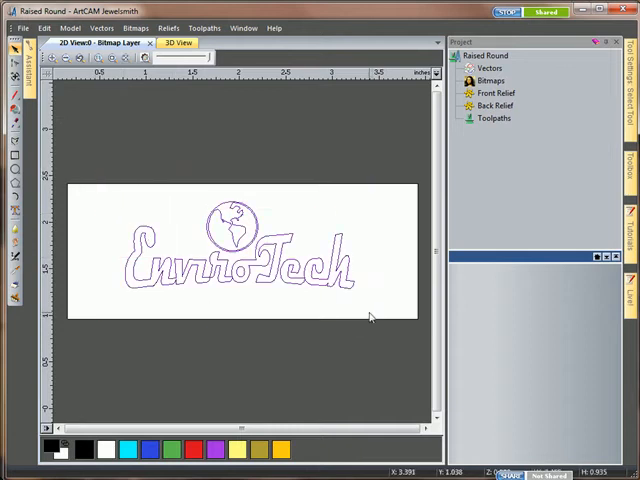
Create the Raised Round toolpath with the 1.5 mm Ball Nose tool and calculate it now.
{"action": "left_click", "coordinate": [484, 118]}
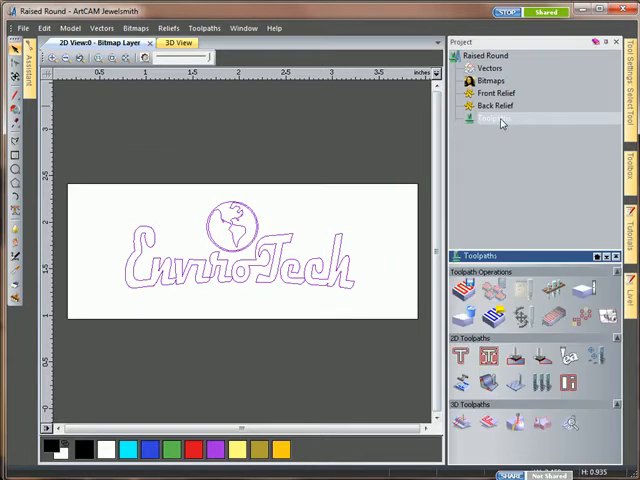
{"action": "mouse_move", "coordinate": [488, 384]}
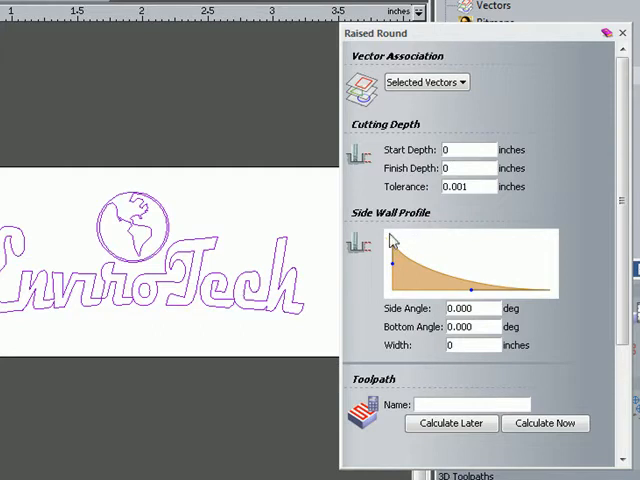
{"action": "mouse_move", "coordinate": [536, 262]}
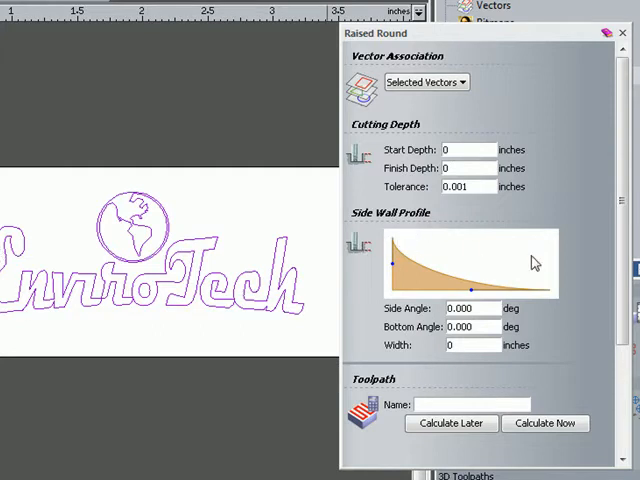
{"action": "scroll", "scroll_direction": "down", "scroll_amount": 3}
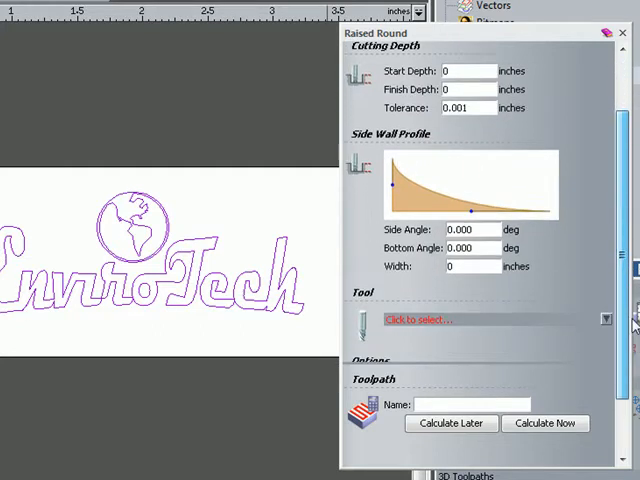
{"action": "left_click", "coordinate": [420, 320]}
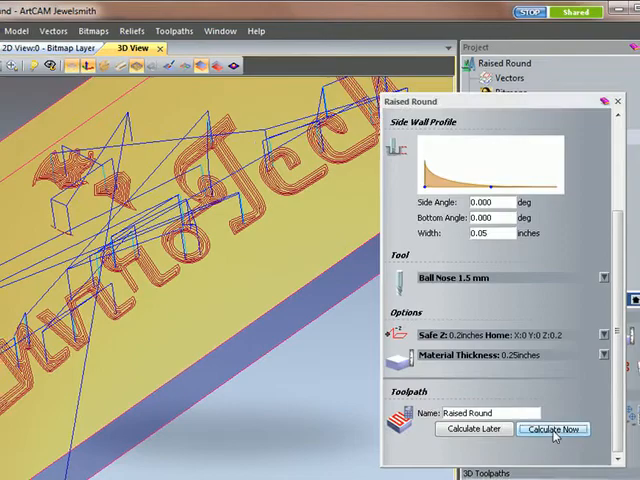
{"action": "left_click", "coordinate": [552, 428]}
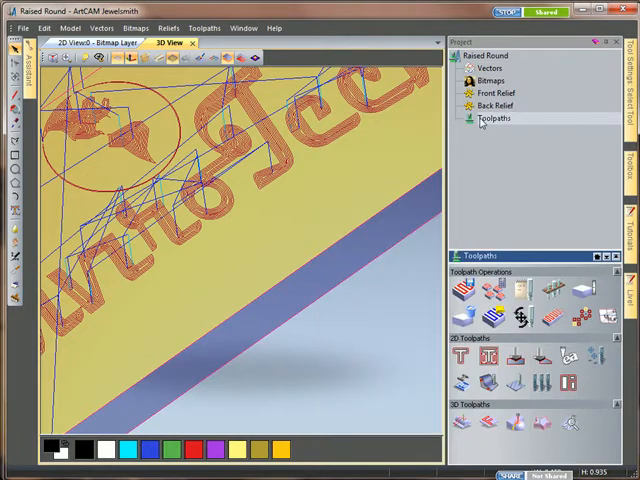
Bring up the context actions for the project's Toolpaths node.
{"action": "right_click", "coordinate": [494, 118]}
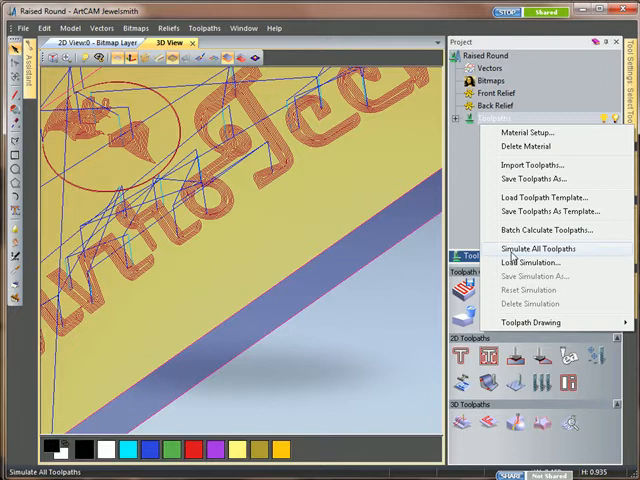
Simulate all toolpaths so the Raised Round cut shows on the material.
{"action": "left_click", "coordinate": [536, 248]}
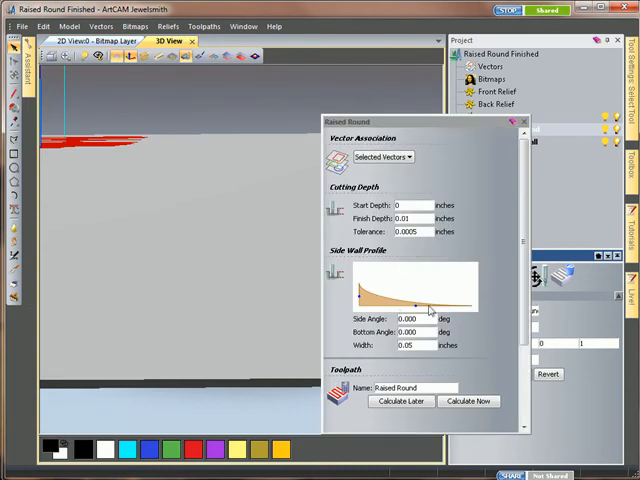
{"action": "mouse_move", "coordinate": [144, 144]}
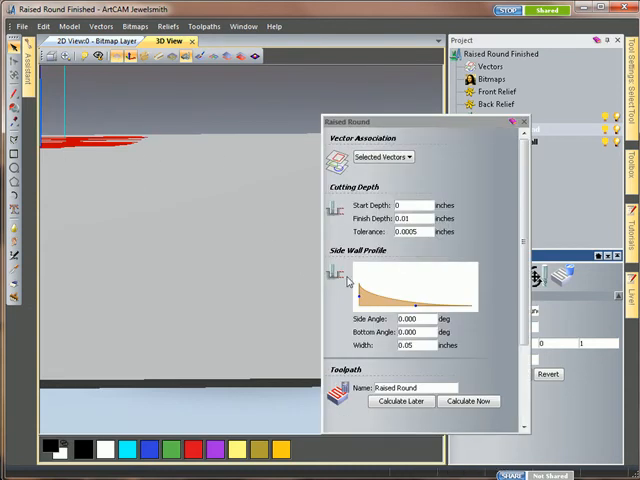
Show the Raised Round toolpath's parameters: name, safe Z and home position.
{"action": "left_click", "coordinate": [468, 400]}
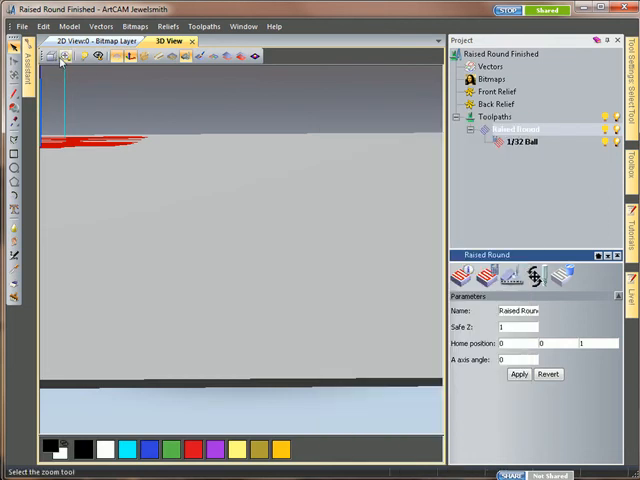